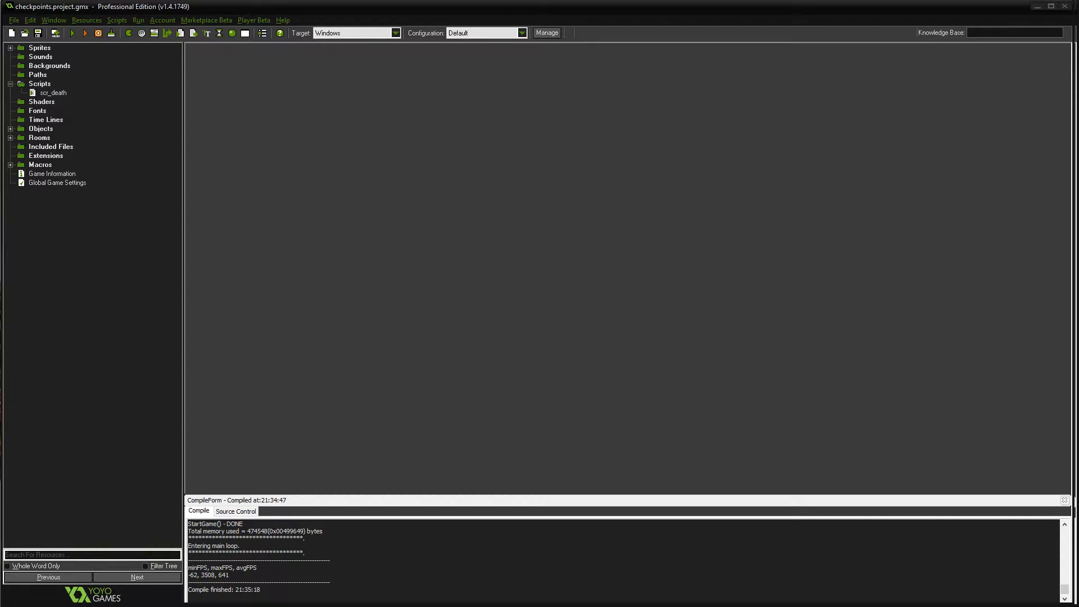
Run the game to test the current death behaviour, then close the game window
left_click(84, 33)
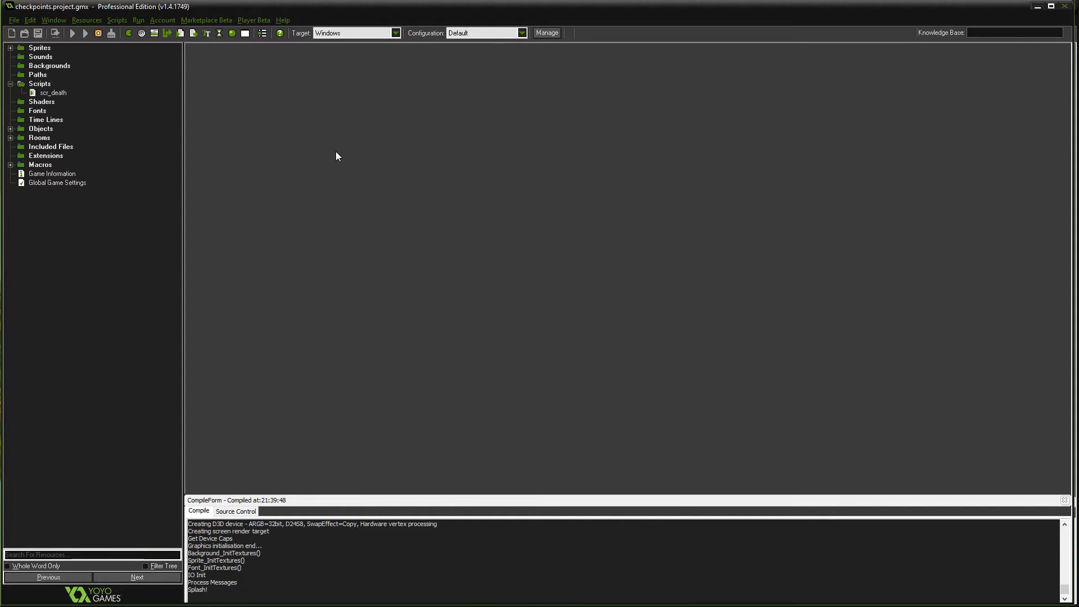
left_click(85, 33)
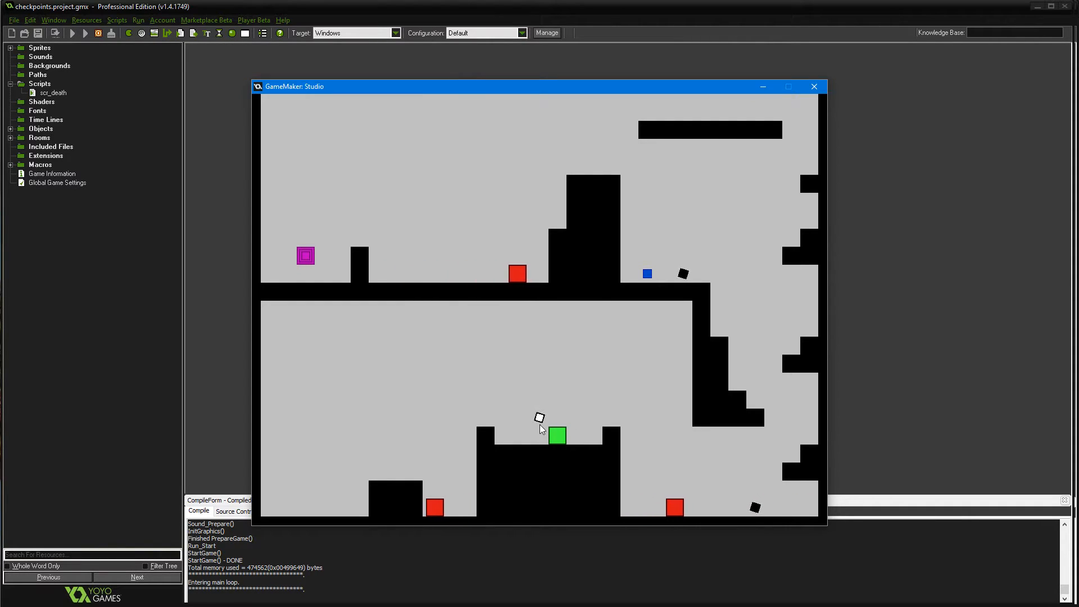
left_click(814, 86)
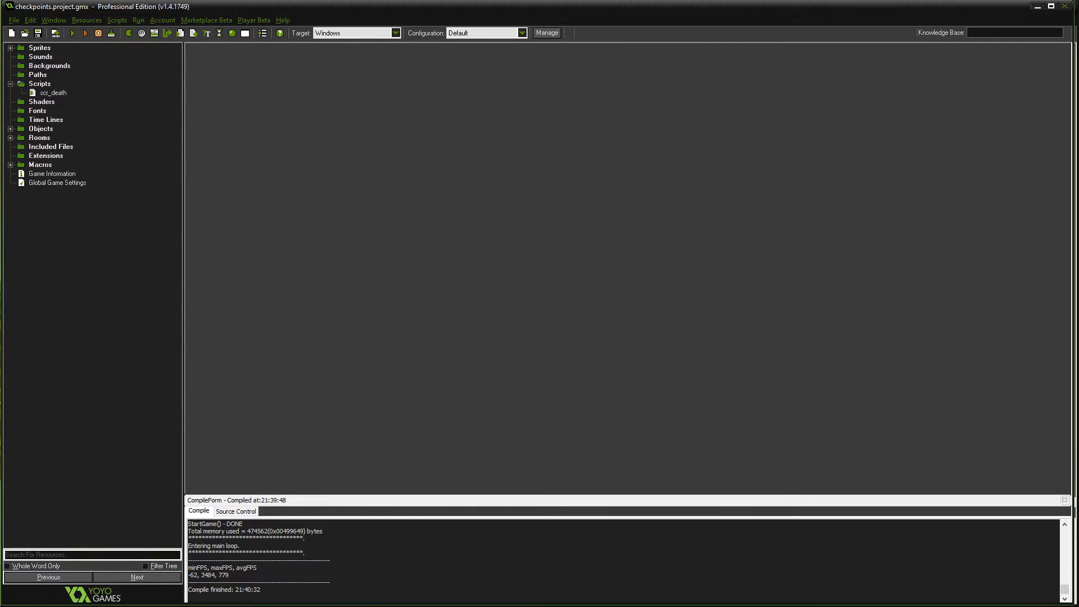
Review scr_death, run the game again to watch the death code, and close it
double_click(54, 93)
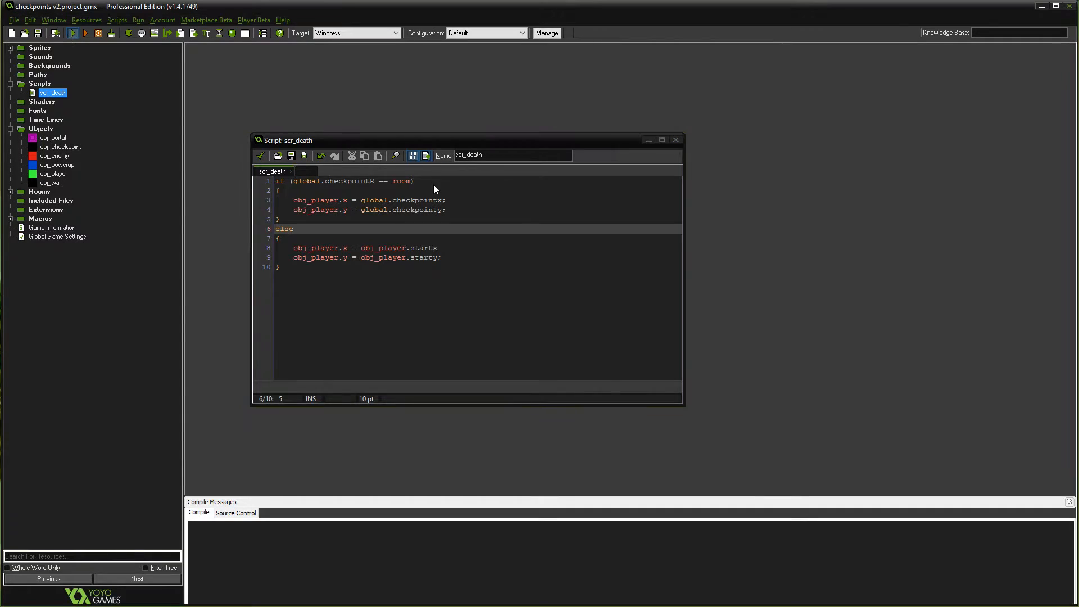
left_click(84, 33)
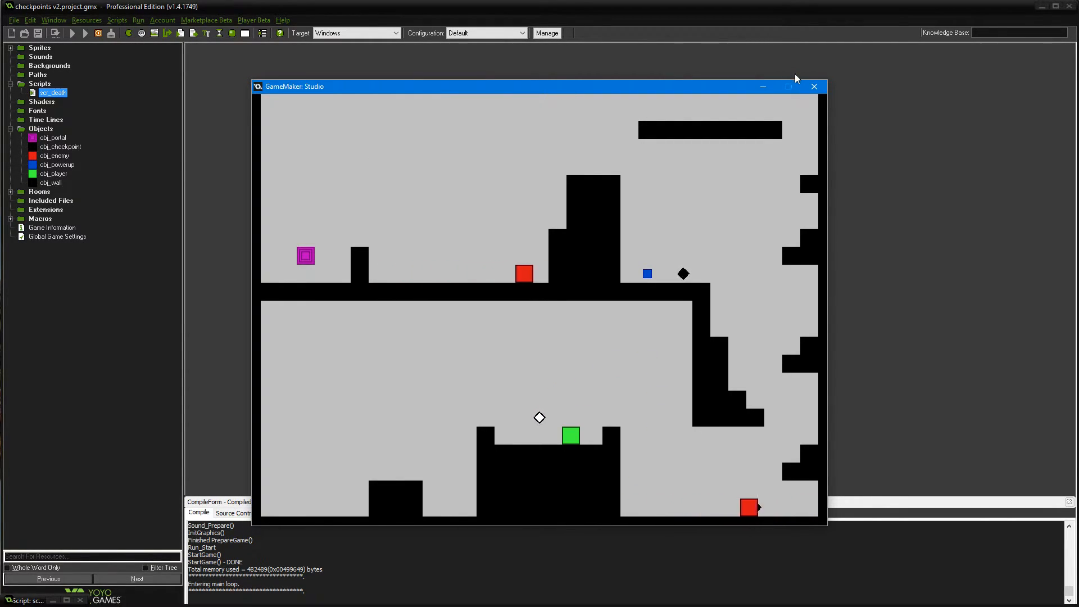
left_click(815, 86)
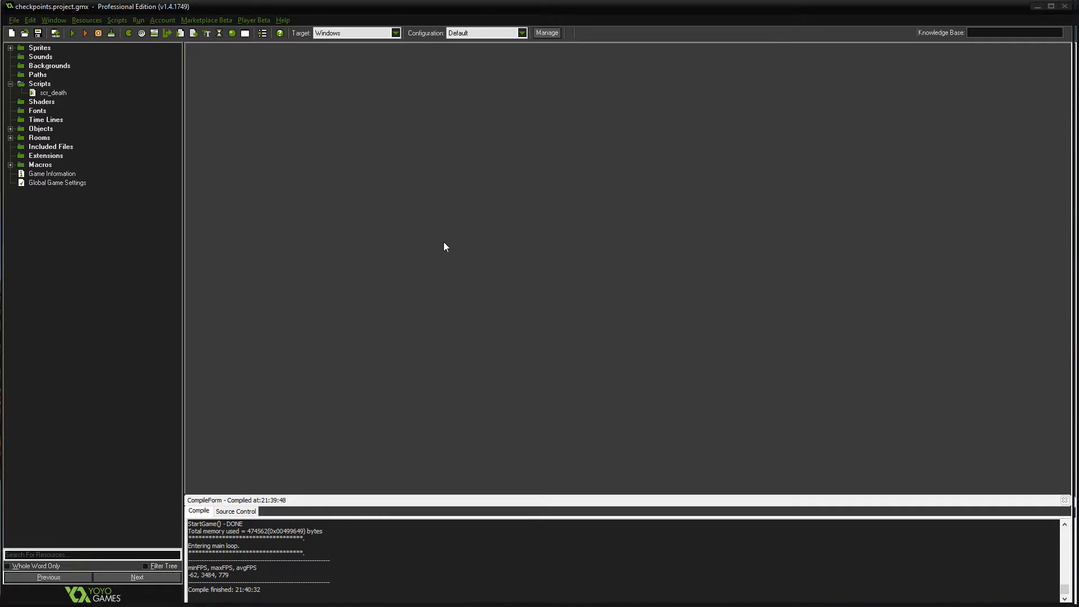
Read through the v2 scr_death code that repositions the player, then close the script
double_click(53, 93)
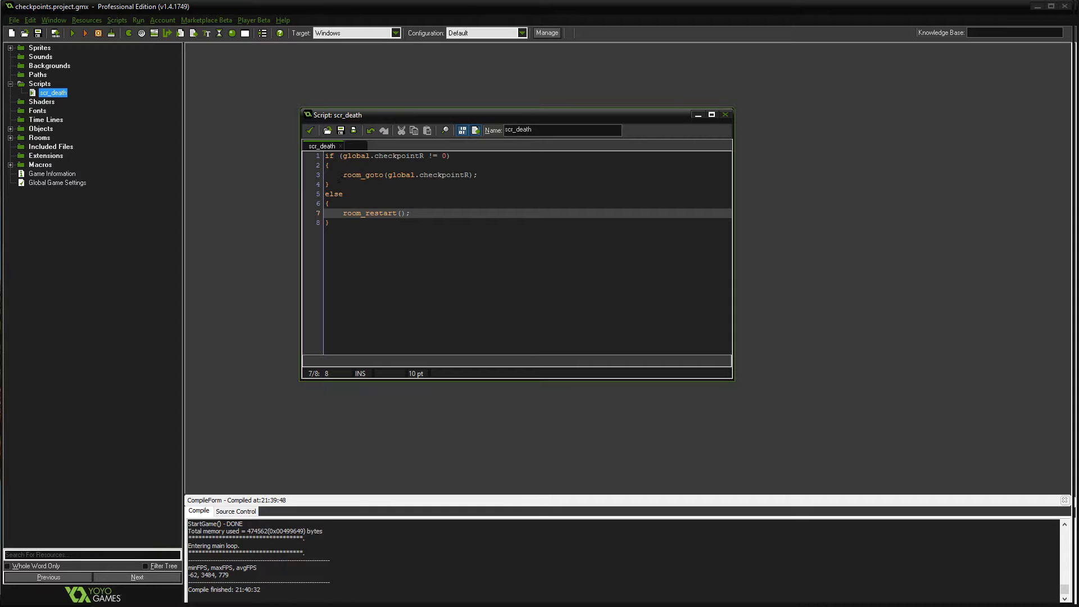
double_click(361, 174)
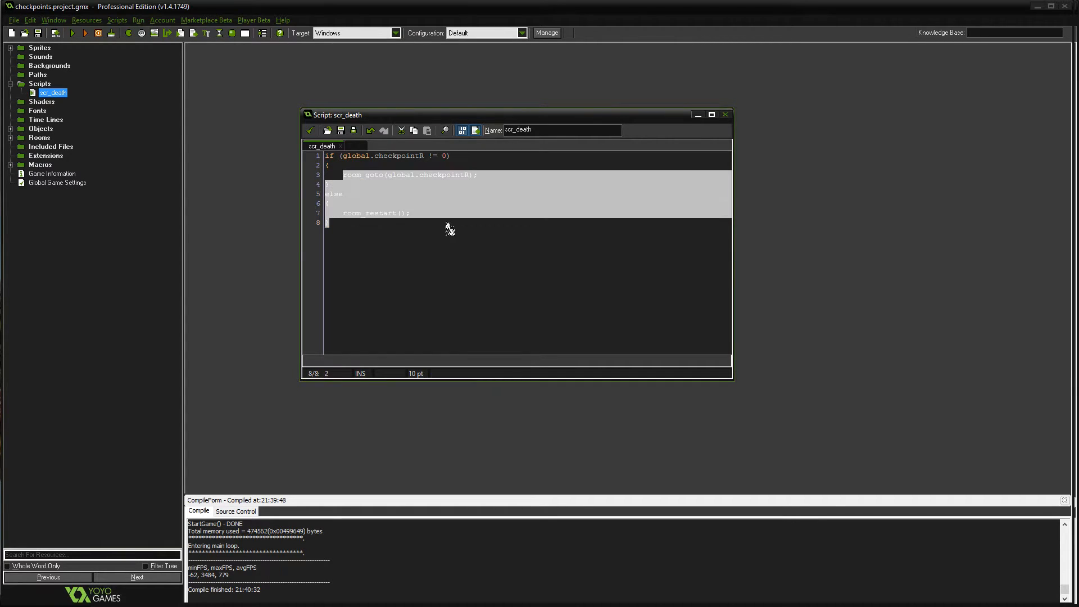
left_click(330, 222)
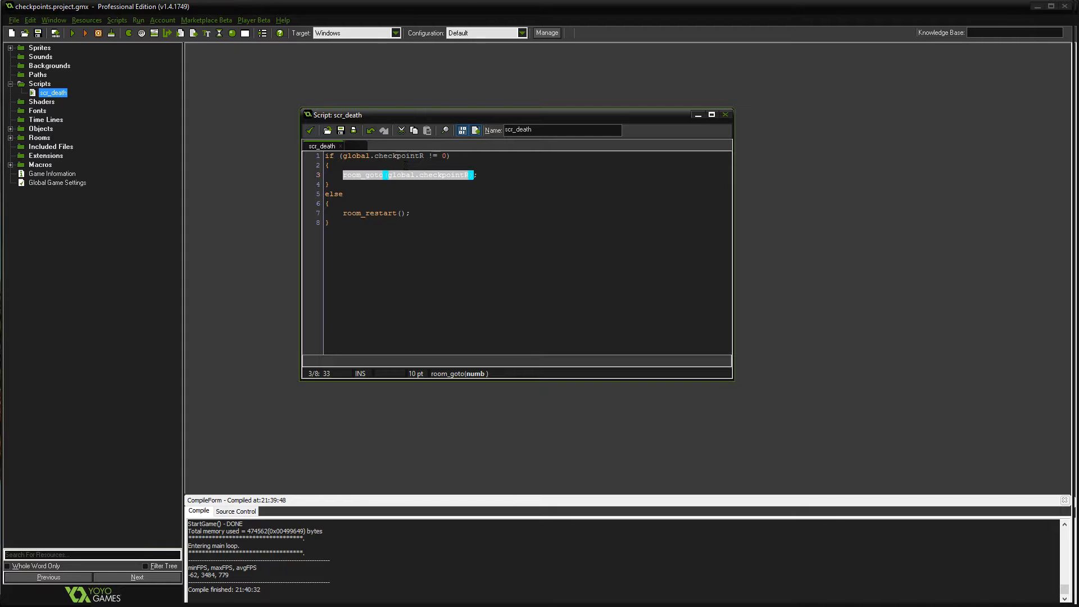
mouse_move(677, 133)
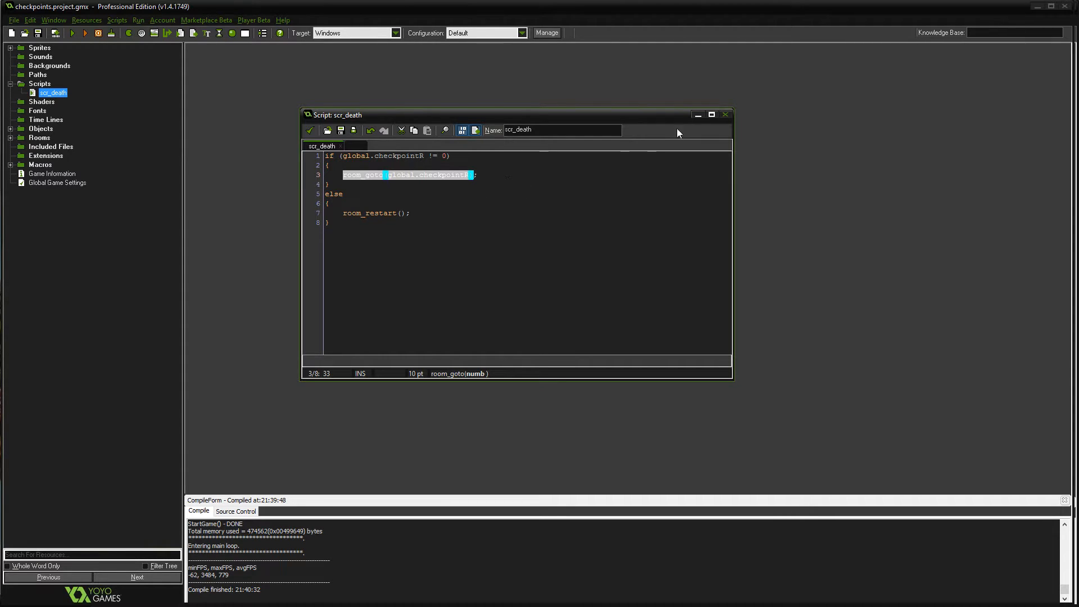
left_click(725, 114)
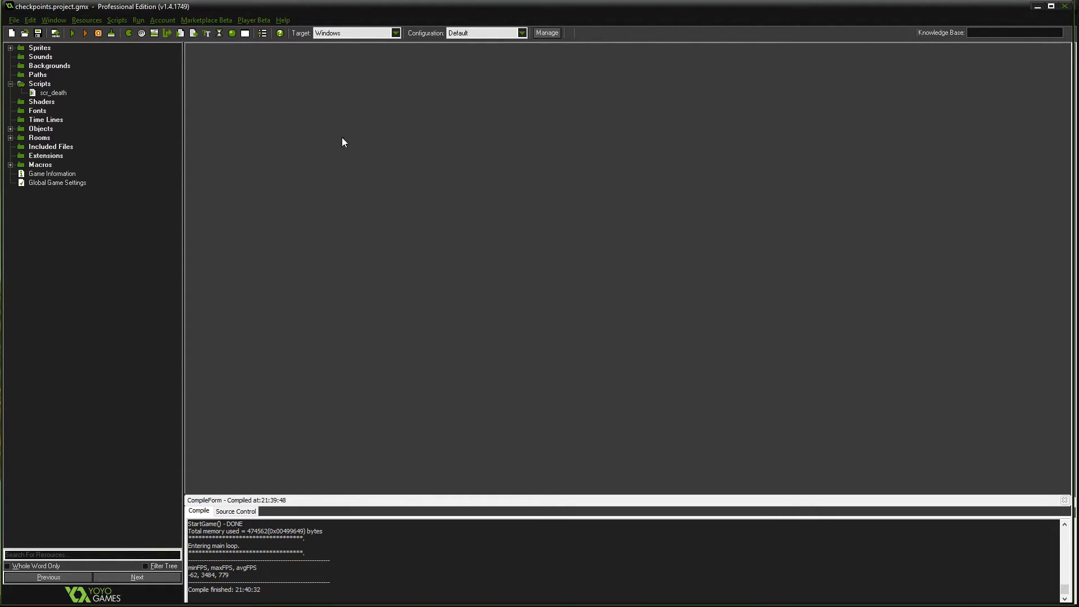
mouse_move(259, 103)
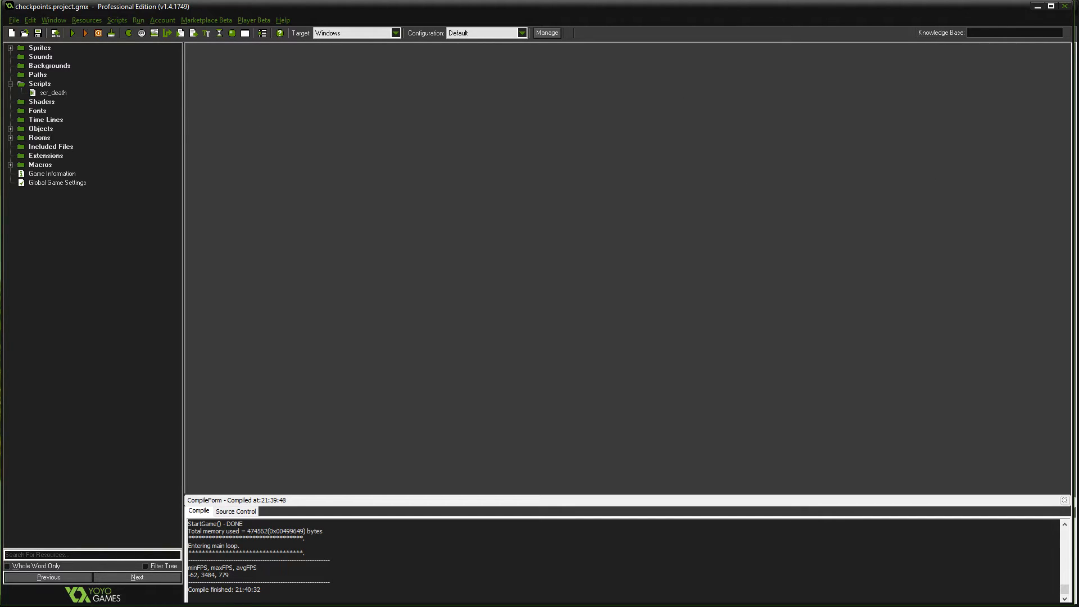
Reopen scr_death and highlight the lines moving the player to checkpoint coordinates
double_click(53, 93)
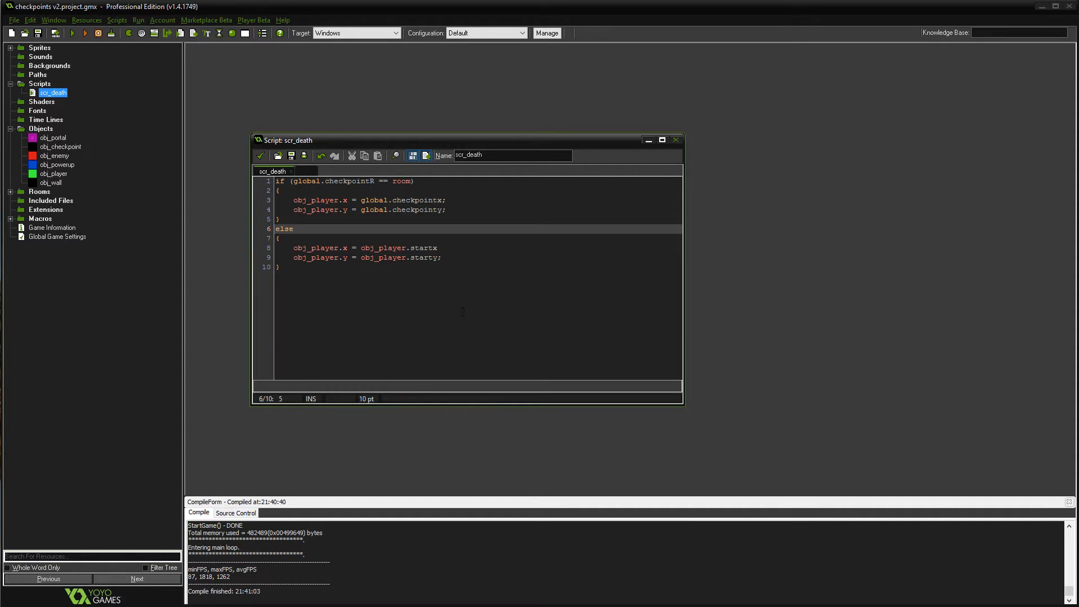
mouse_move(385, 169)
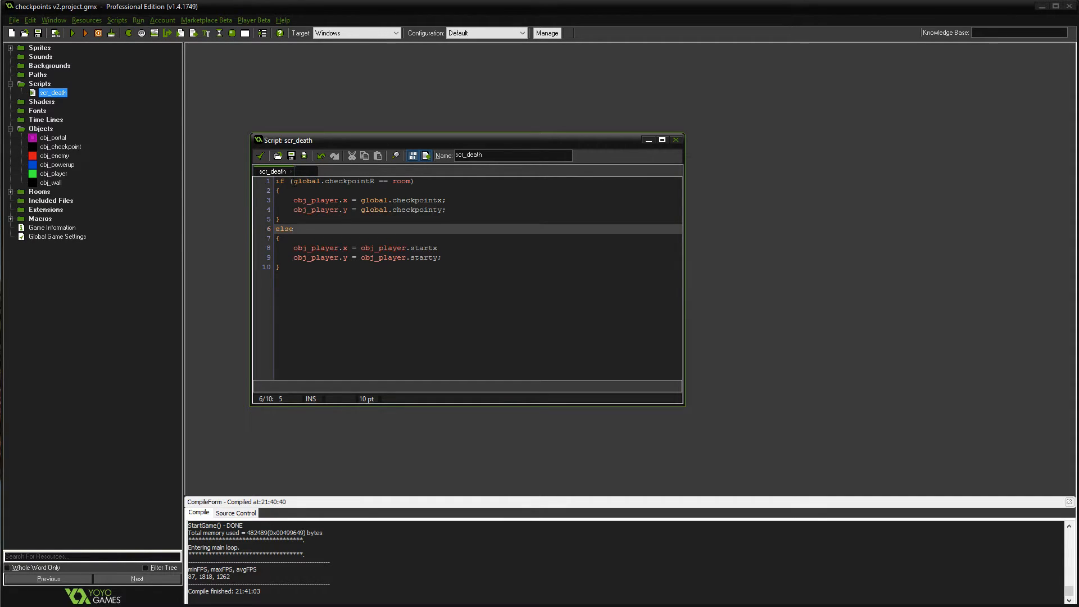
double_click(351, 181)
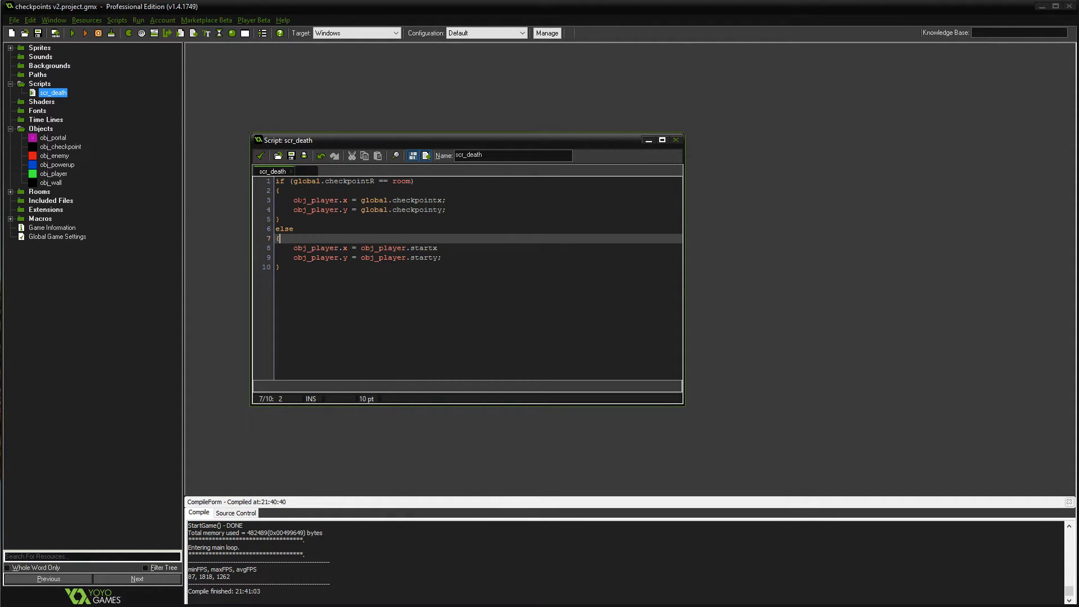
left_click_drag(292, 200, 447, 211)
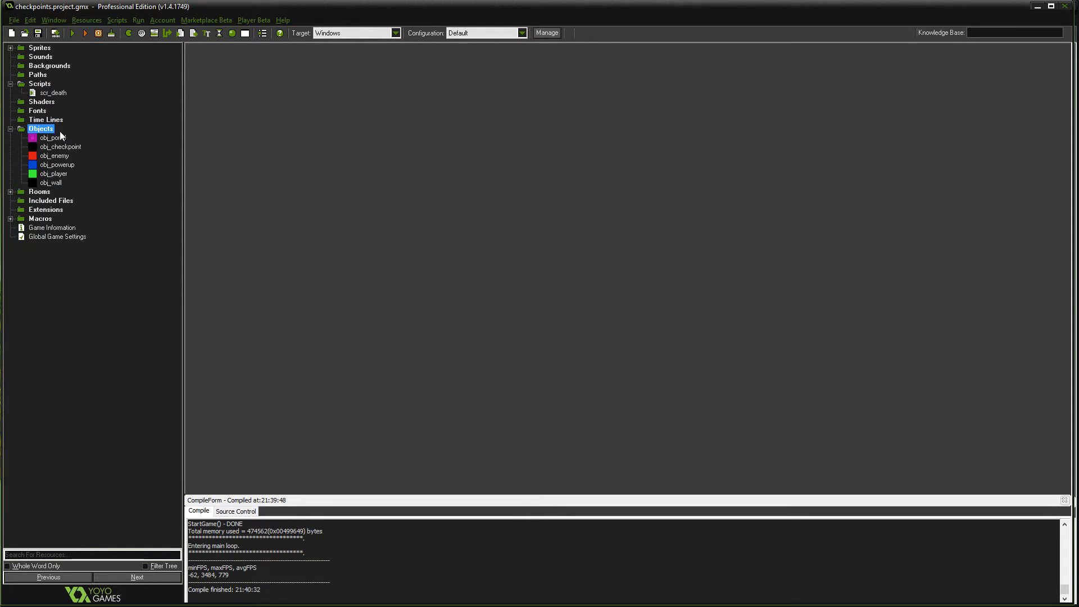
Check obj_player's Create code setting x/y from the checkpoint, then start editing scr_death
double_click(53, 173)
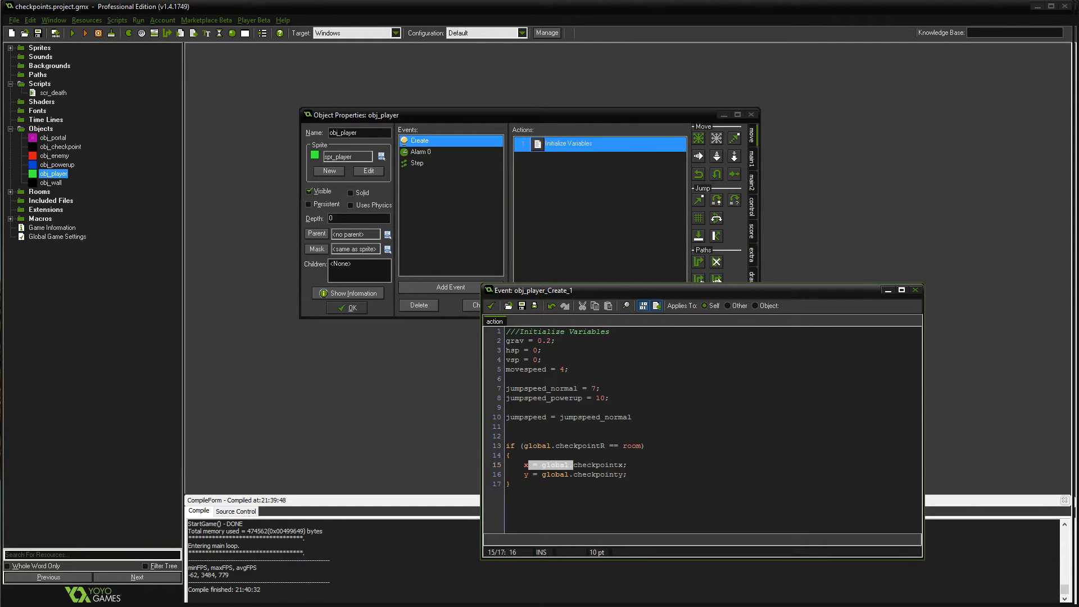
left_click(526, 464)
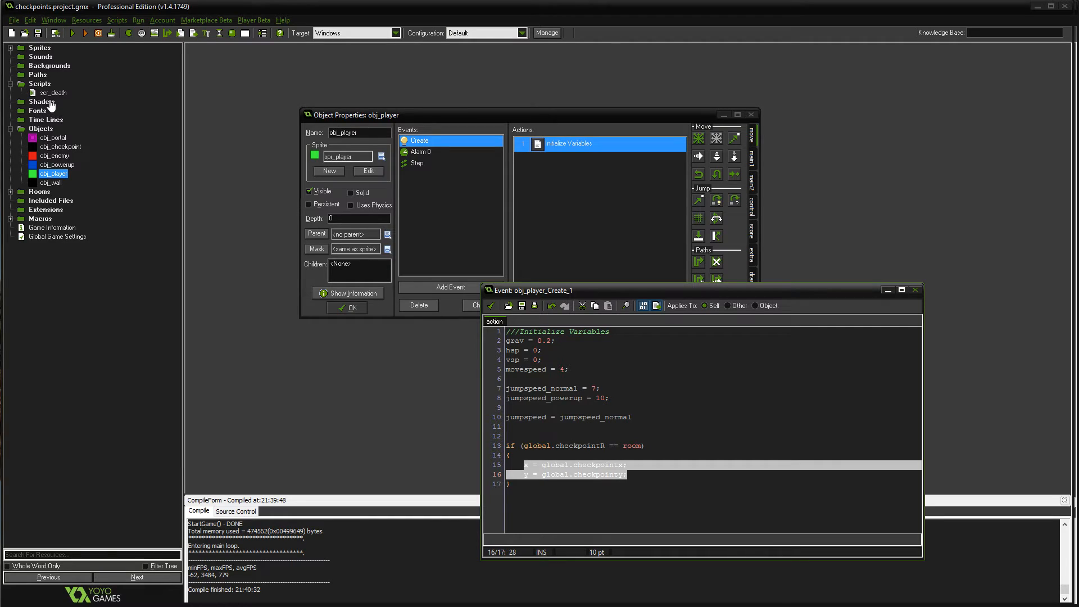
double_click(53, 93)
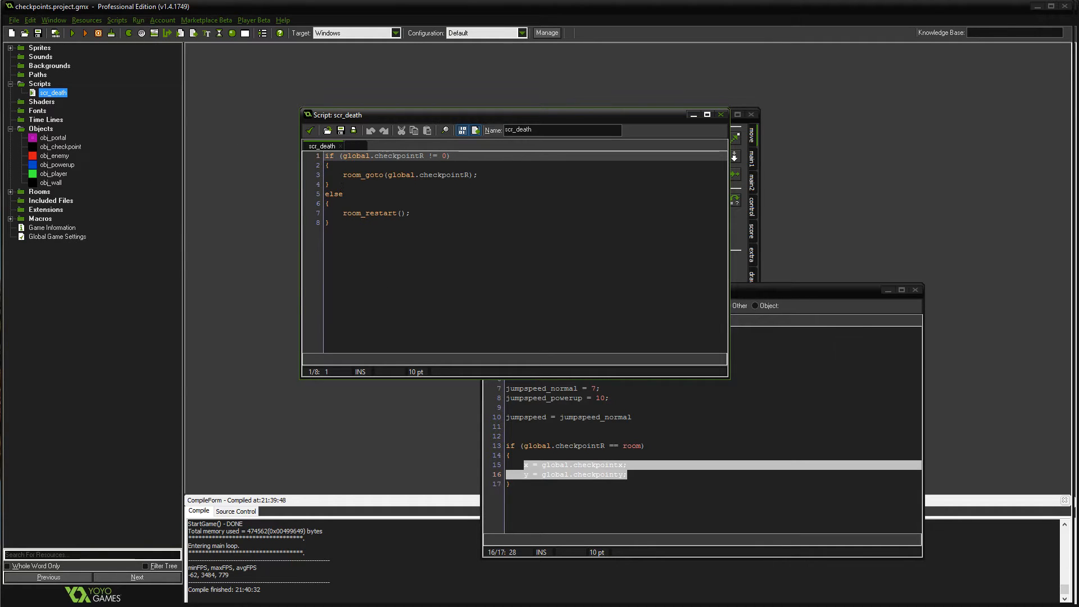
left_click(362, 174)
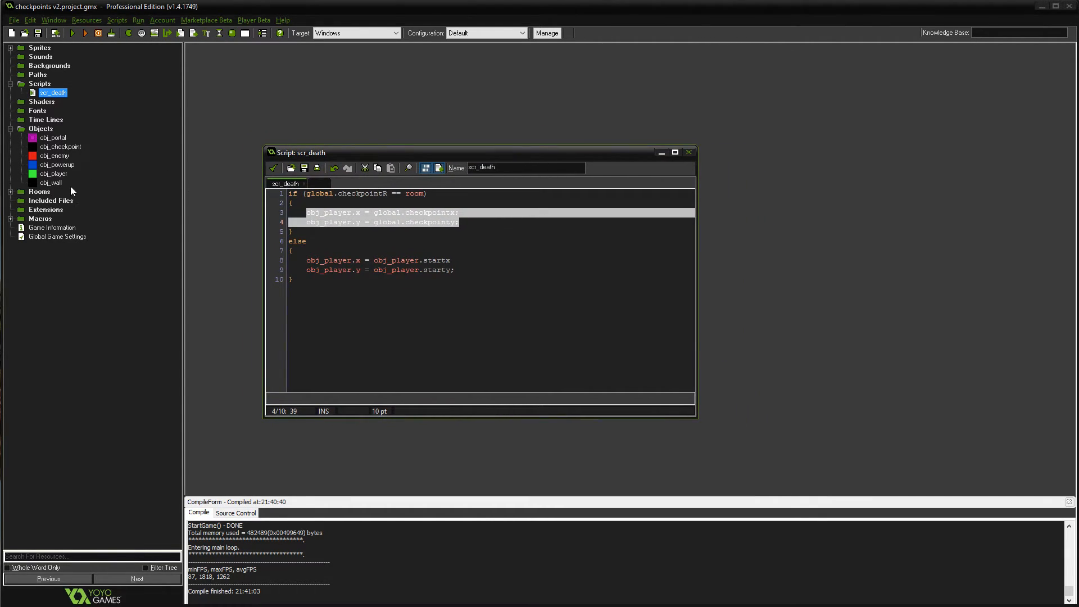
double_click(53, 173)
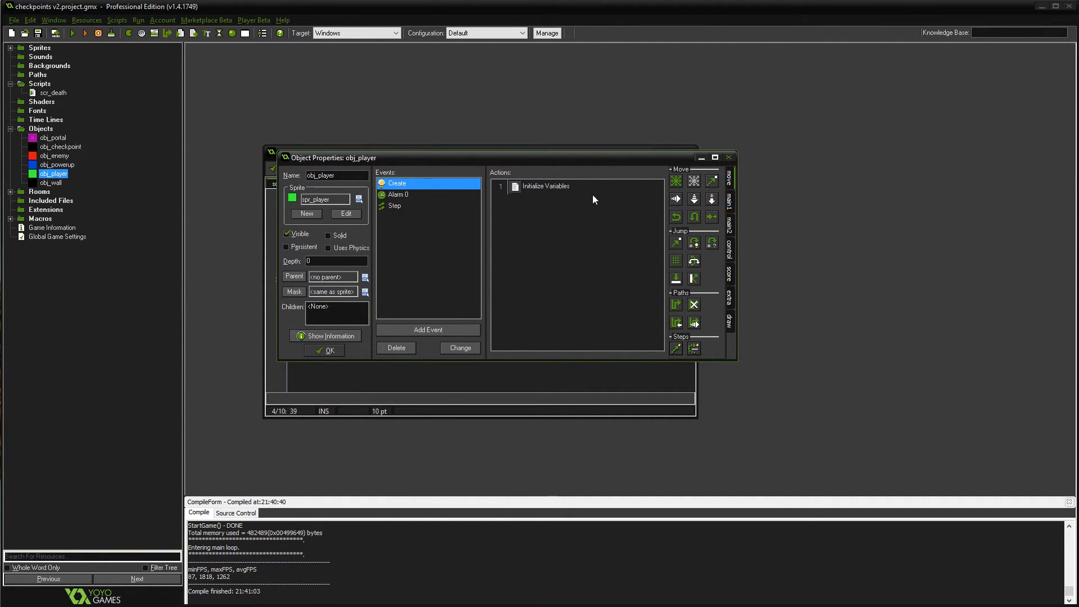
double_click(544, 186)
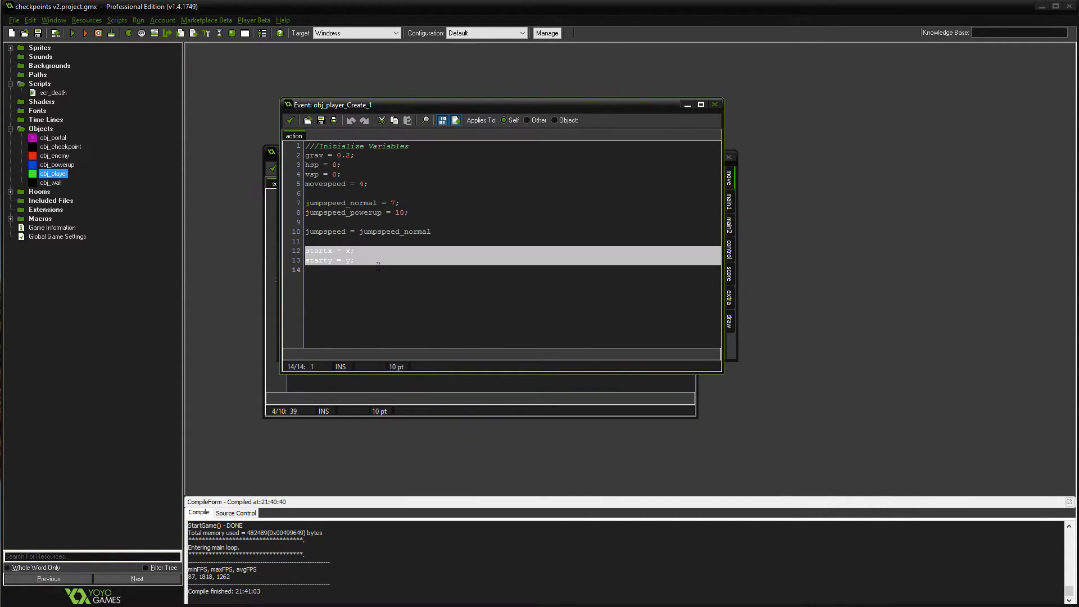
mouse_move(233, 364)
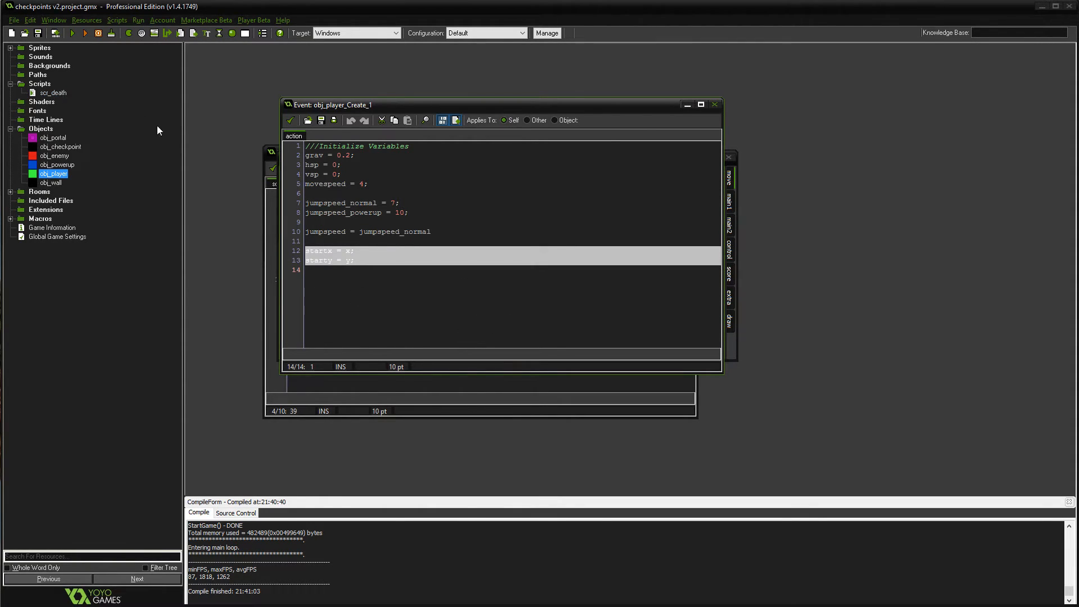
mouse_move(372, 90)
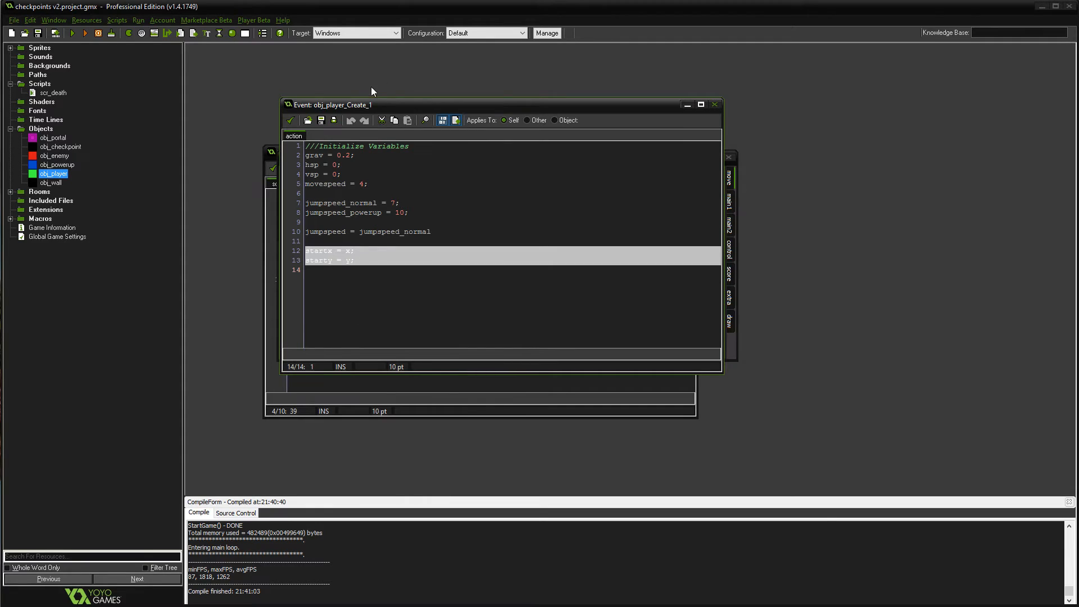
left_click(324, 251)
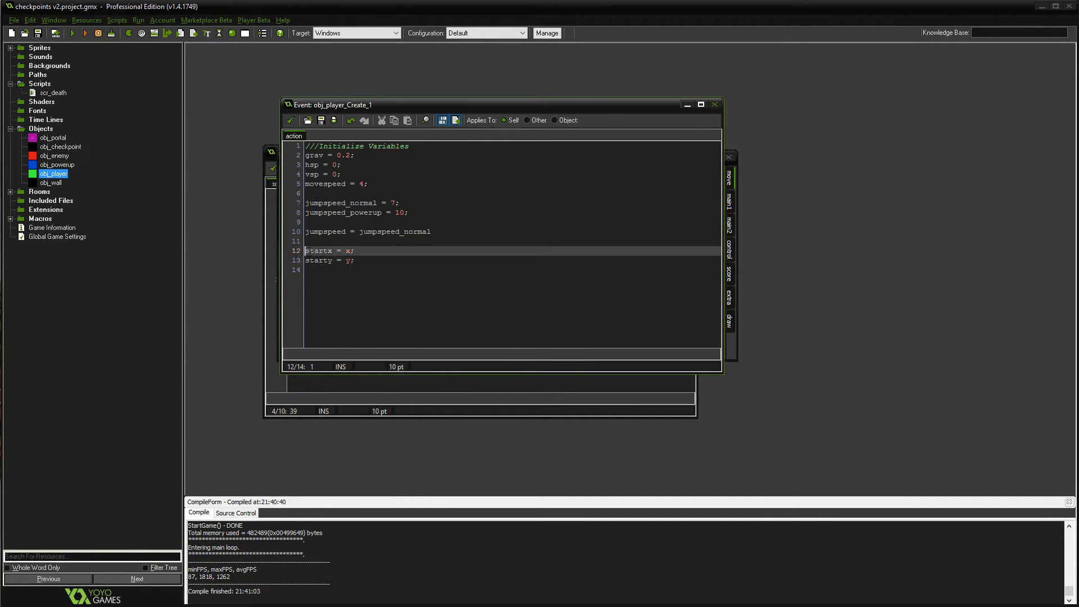
double_click(317, 260)
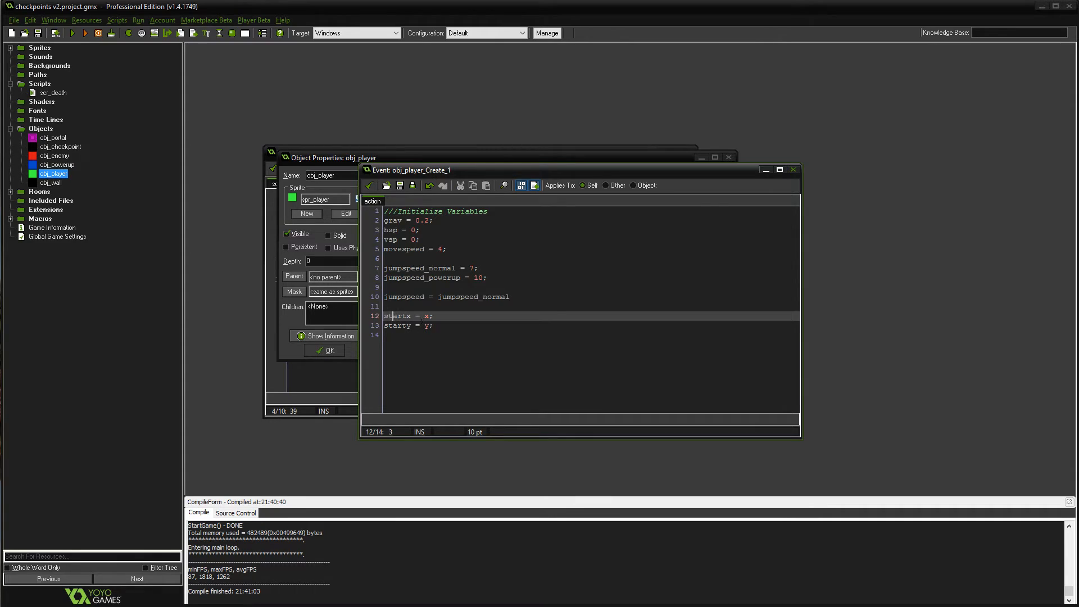
left_click(427, 315)
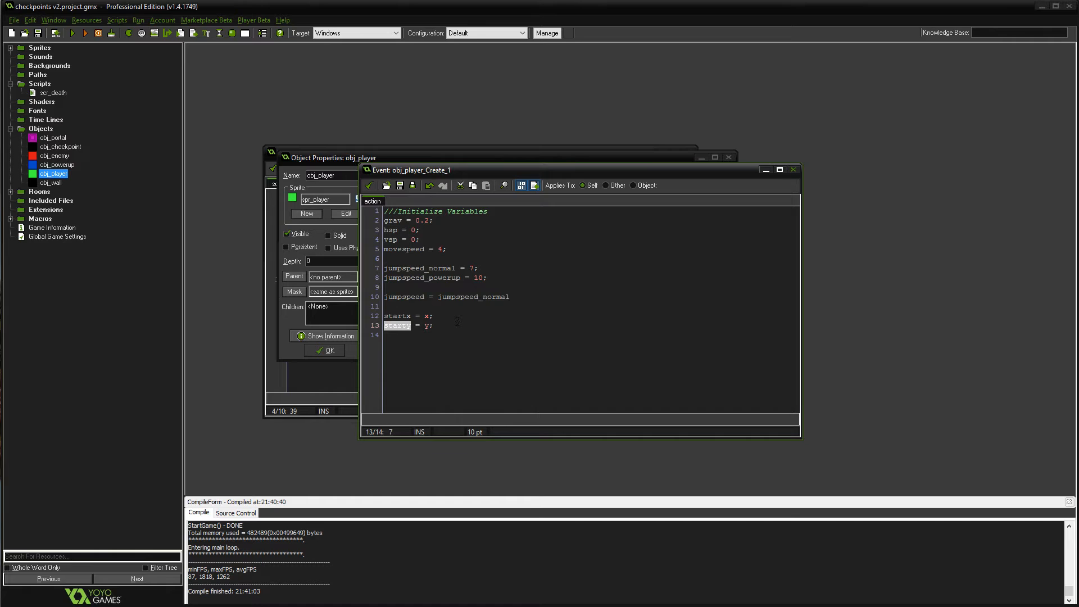
left_click(794, 170)
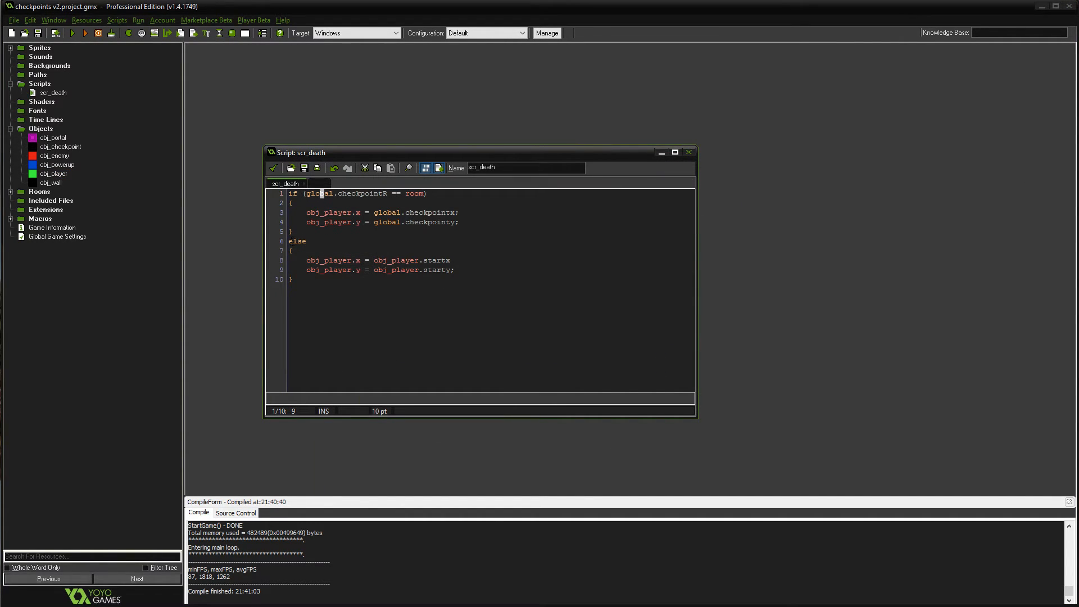
left_click_drag(304, 193, 425, 194)
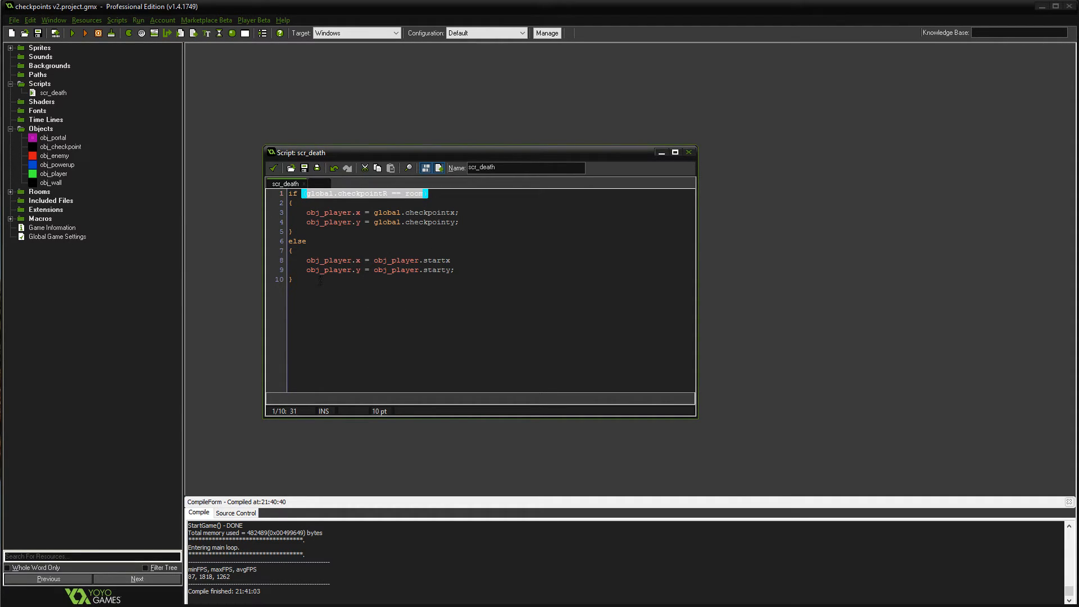
double_click(333, 260)
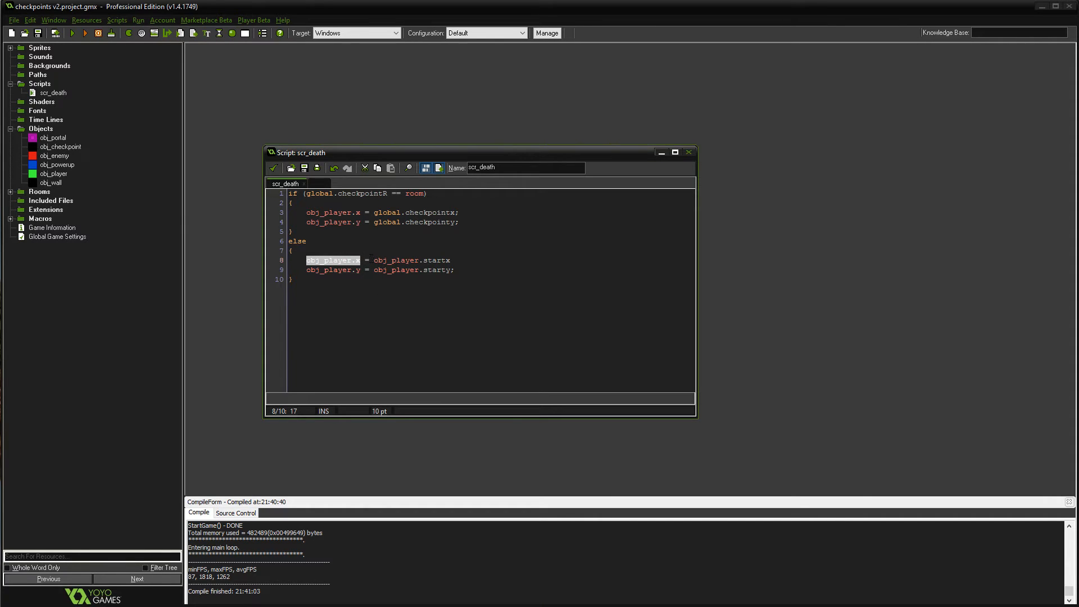
double_click(434, 260)
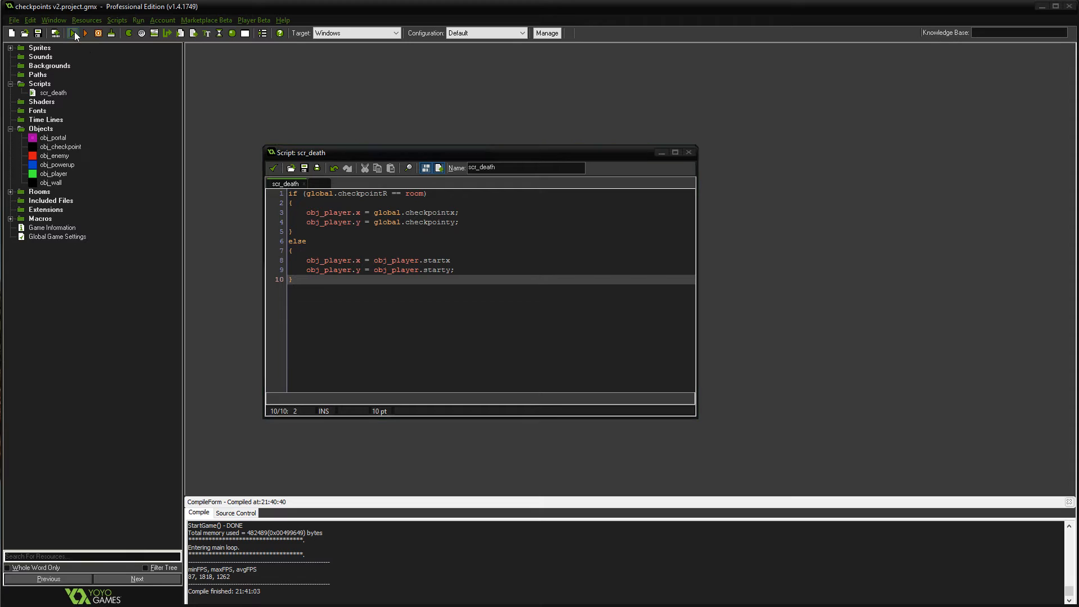
Compile and launch the checkpoints v2 level, rebuilding once, to test the death handling
left_click(72, 33)
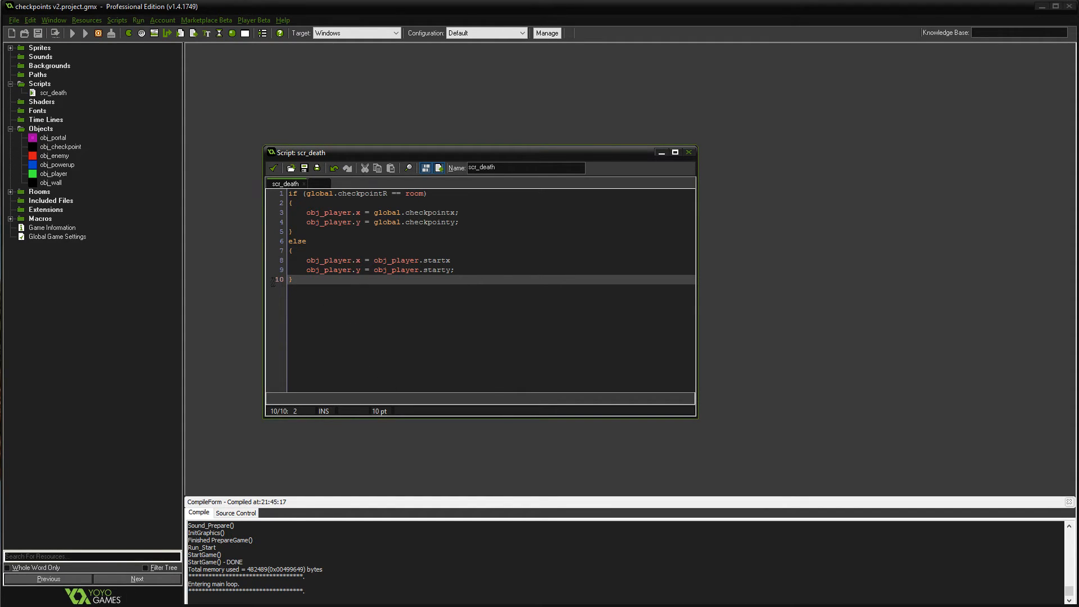
left_click(72, 33)
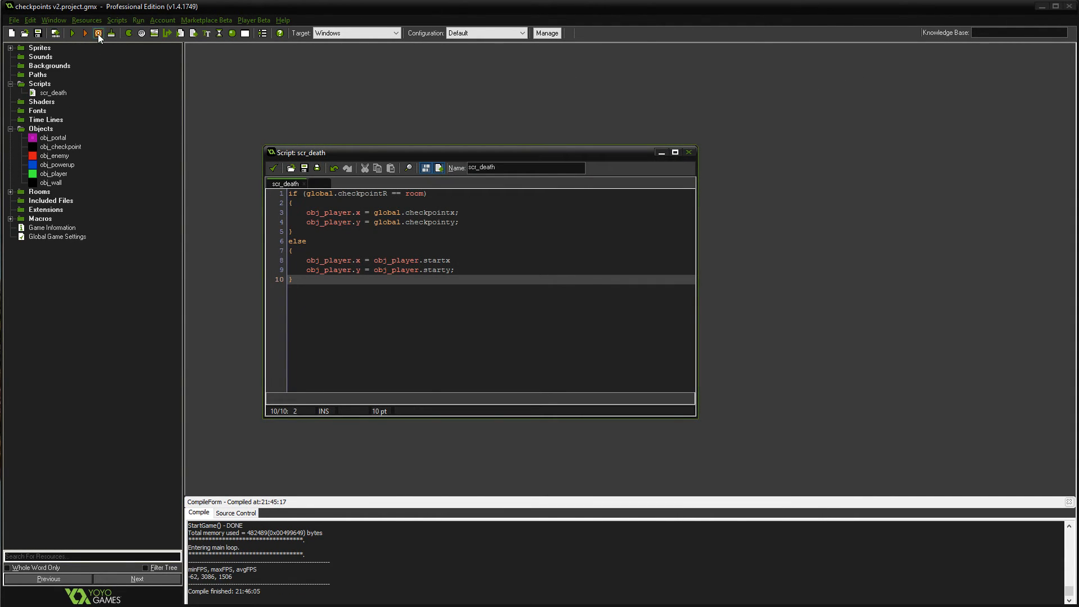
left_click(98, 33)
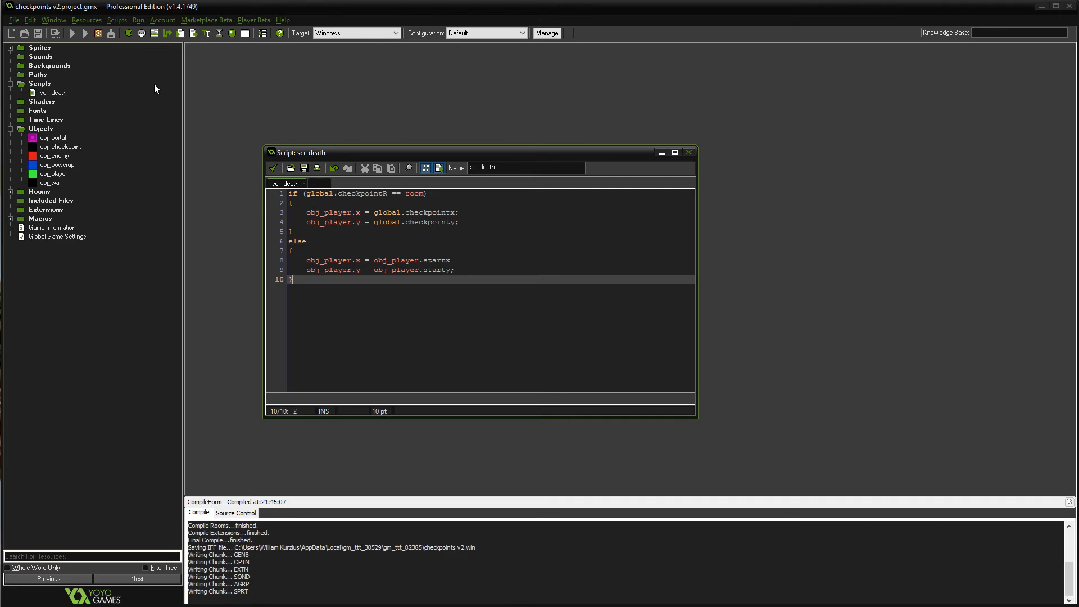
left_click(72, 32)
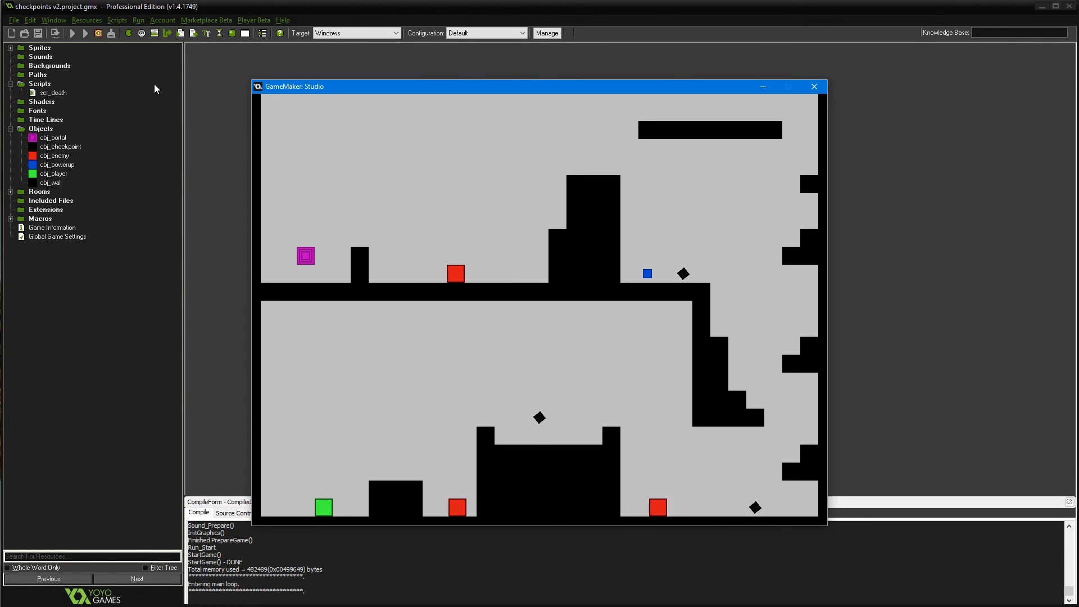